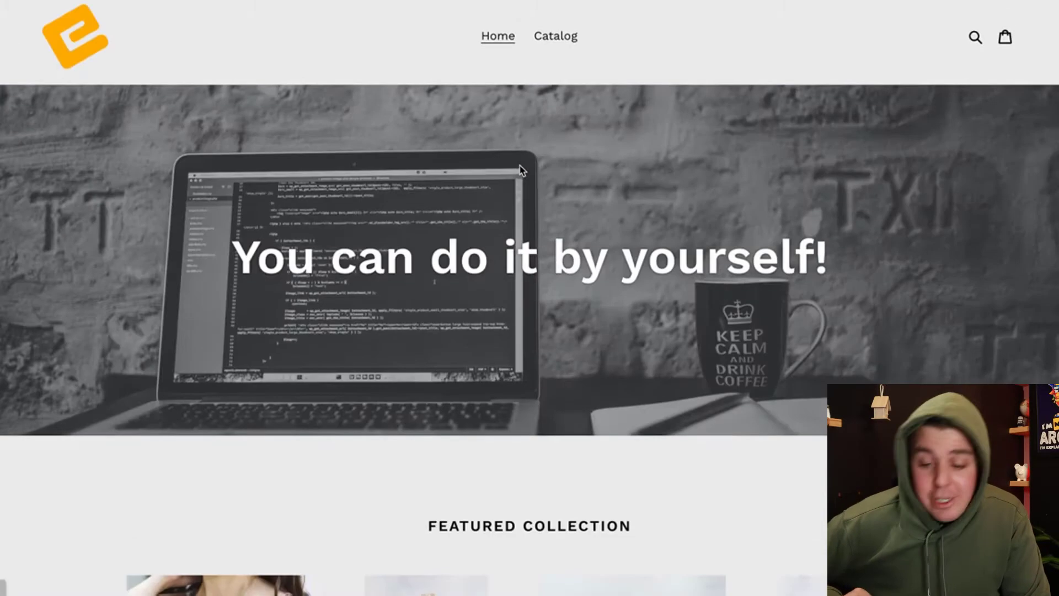
# Scroll the live storefront's hero banner and jewelry collection, then go back to admin Home.
pyautogui.scroll(-3)
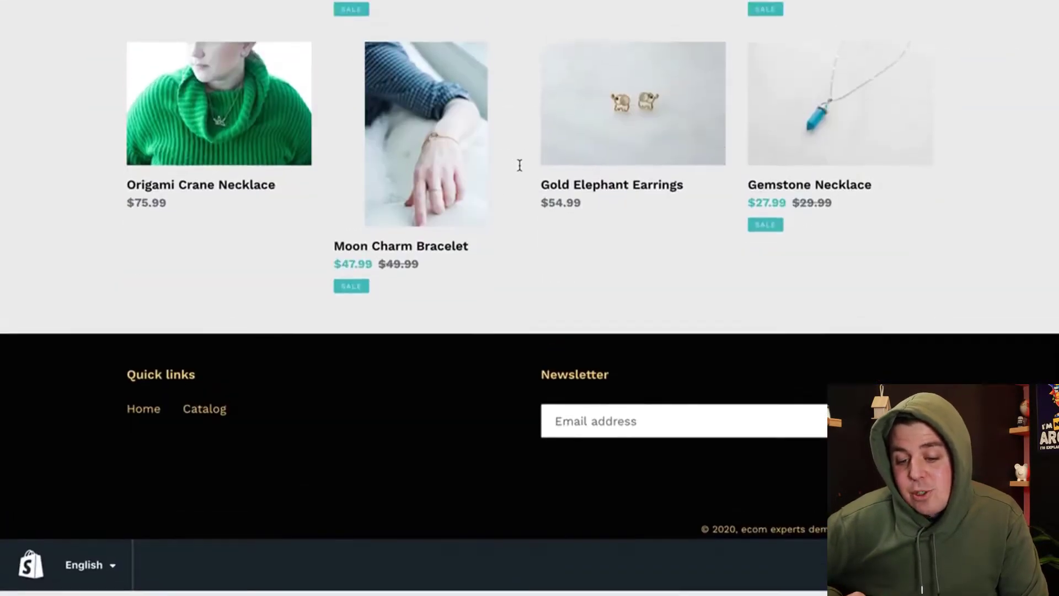
pyautogui.scroll(3)
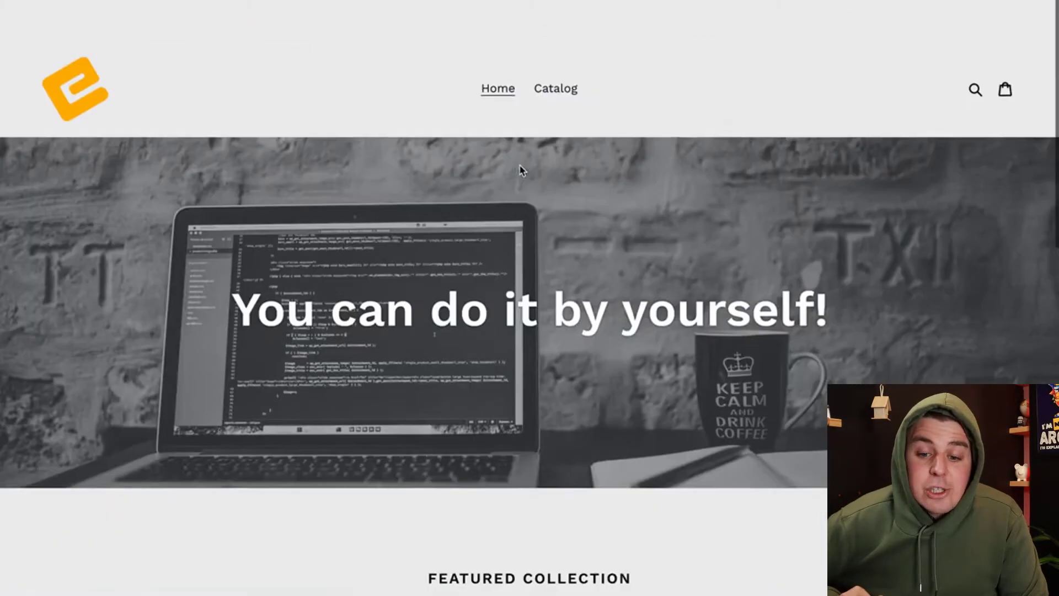
pyautogui.scroll(-3)
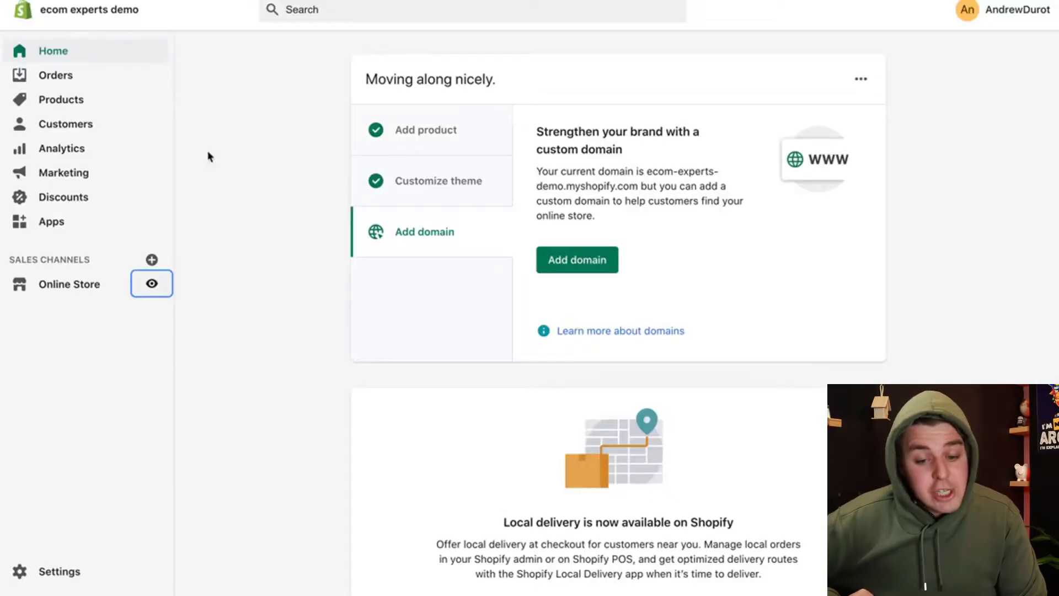
# Duplicate the live Debut theme from Online Store > Themes, creating Copy of Debut.
pyautogui.click(69, 284)
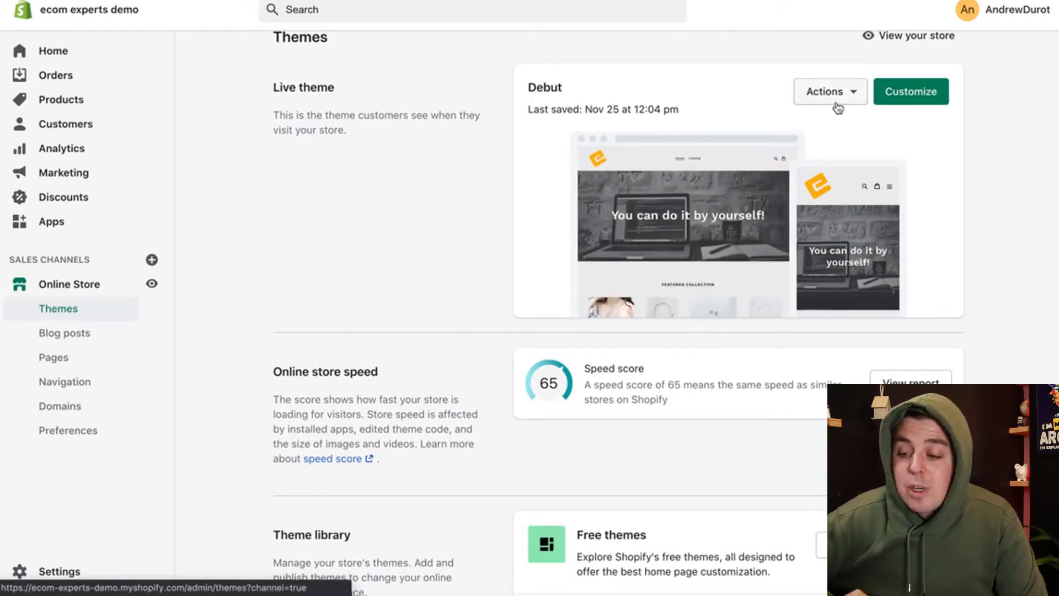
pyautogui.click(828, 91)
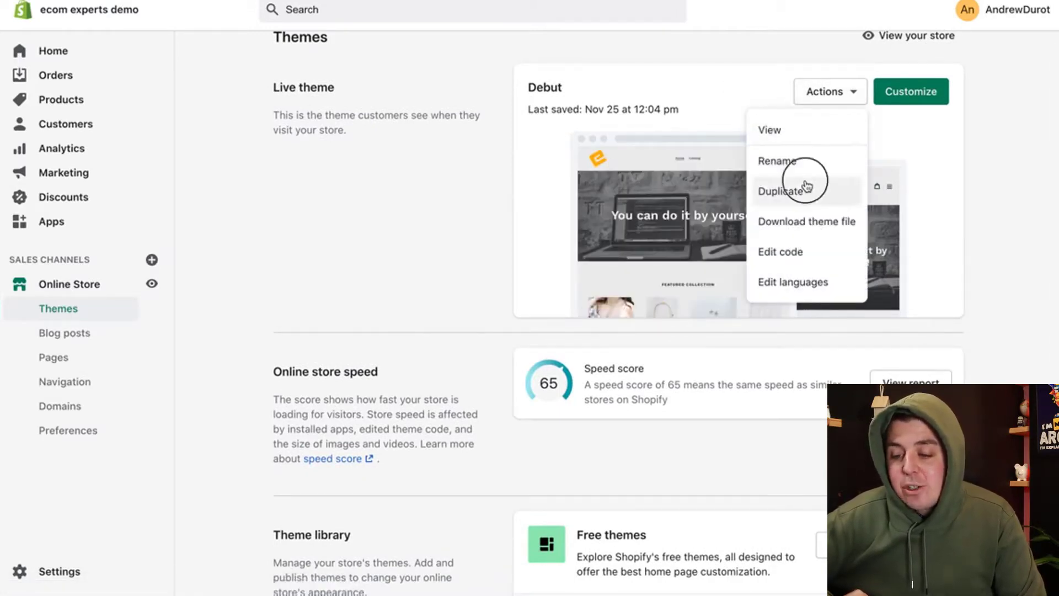
pyautogui.click(783, 190)
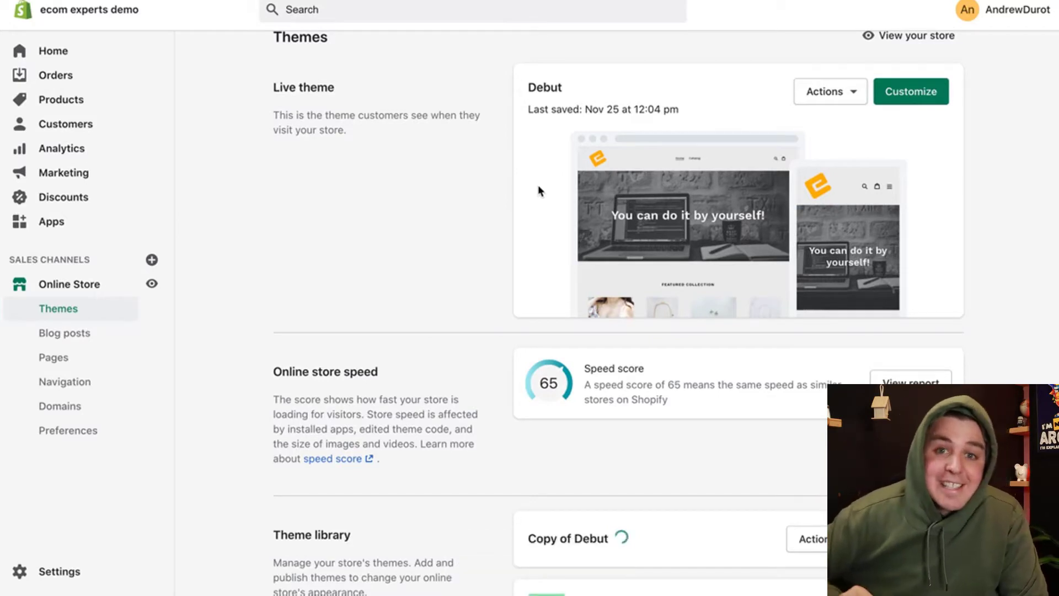
pyautogui.scroll(-3)
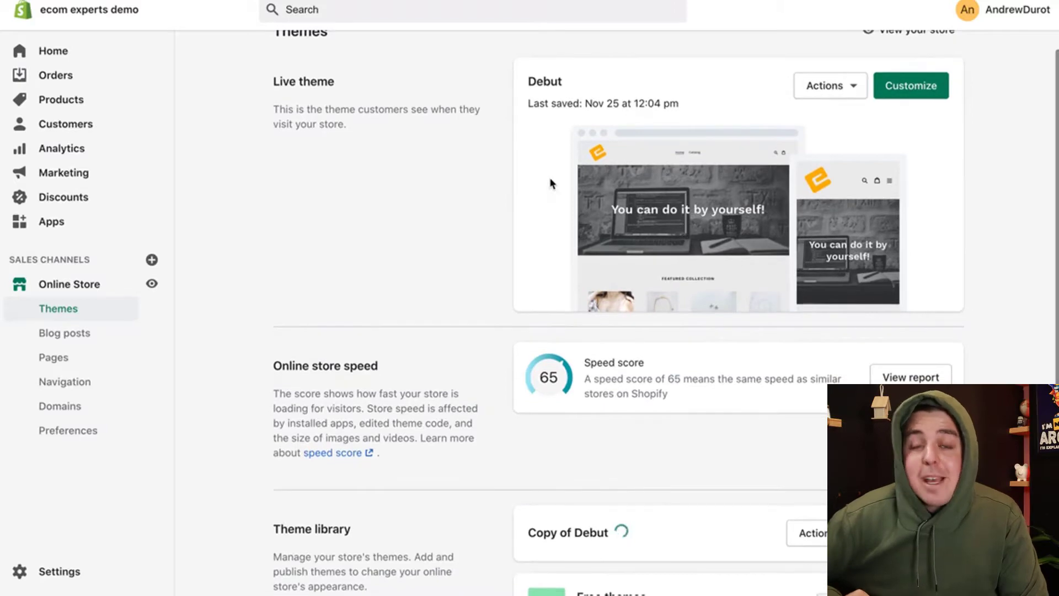
pyautogui.moveTo(626, 296)
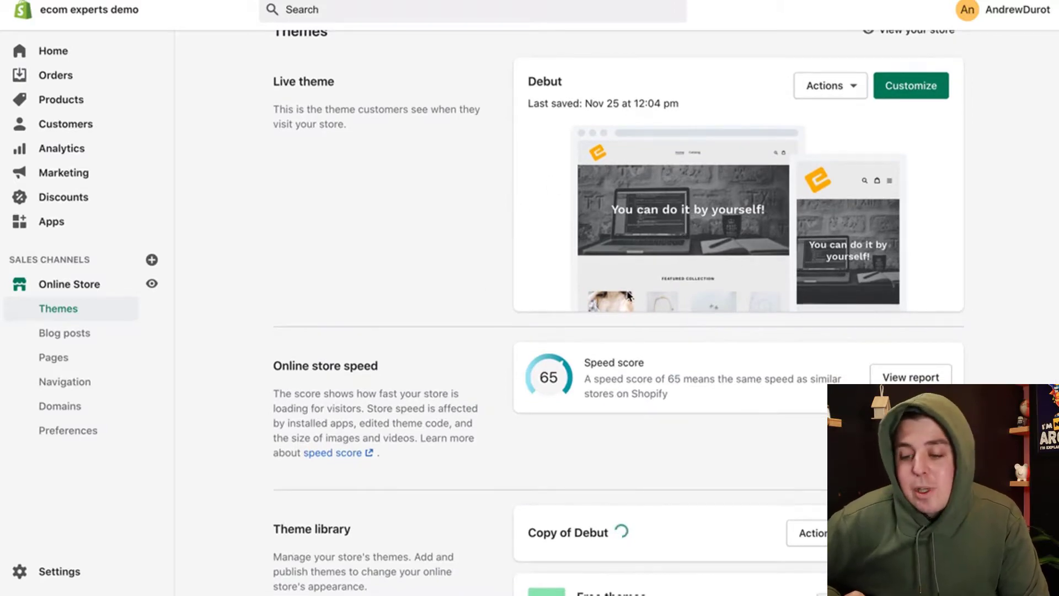
pyautogui.moveTo(678, 138)
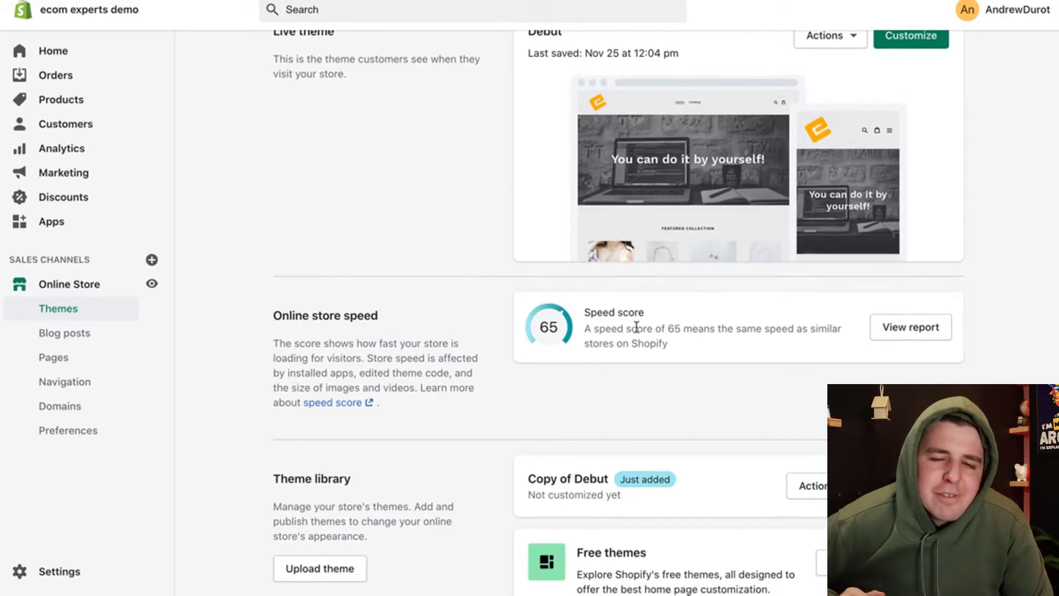
pyautogui.scroll(3)
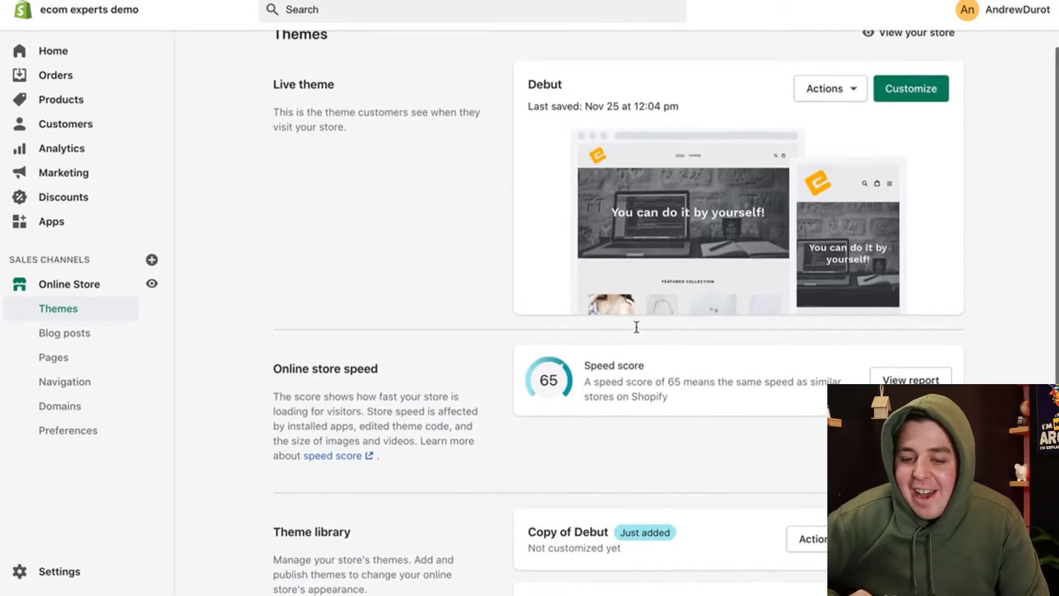
# Open the code editor for Copy of Debut from the theme library's Actions menu.
pyautogui.scroll(-3)
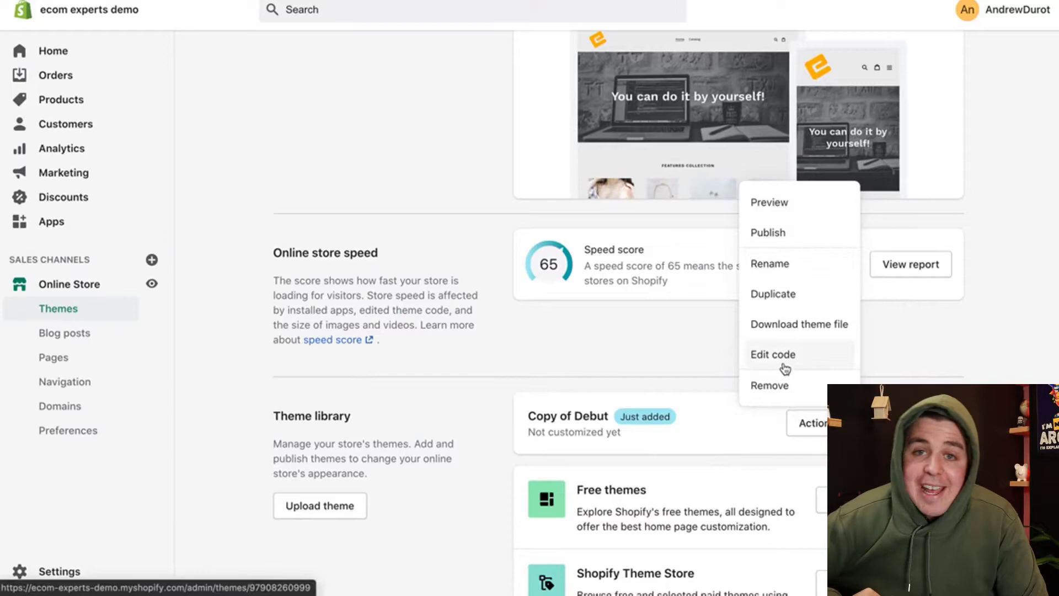
pyautogui.click(773, 354)
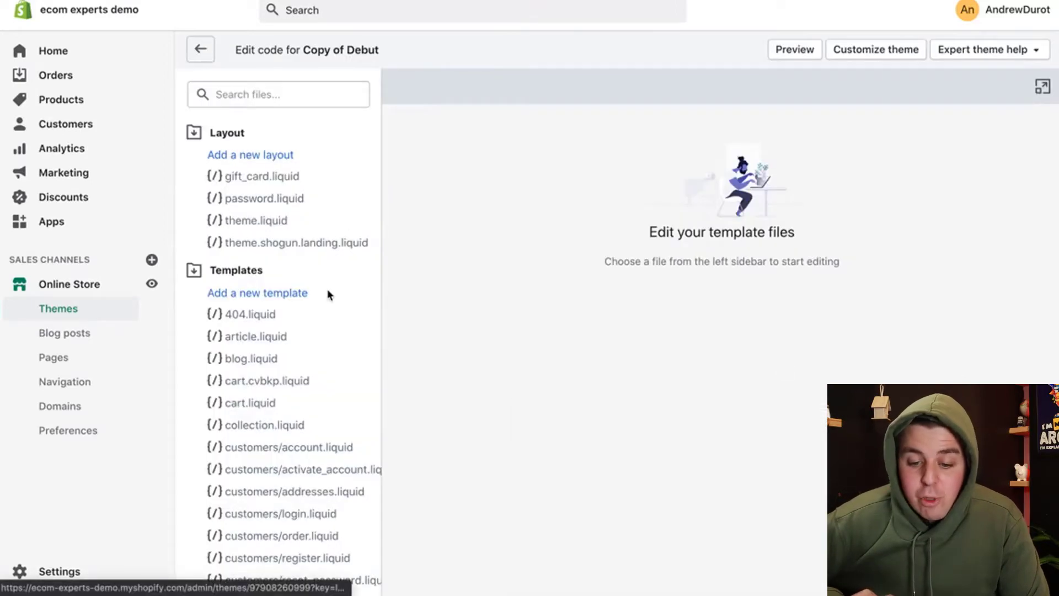
pyautogui.scroll(-3)
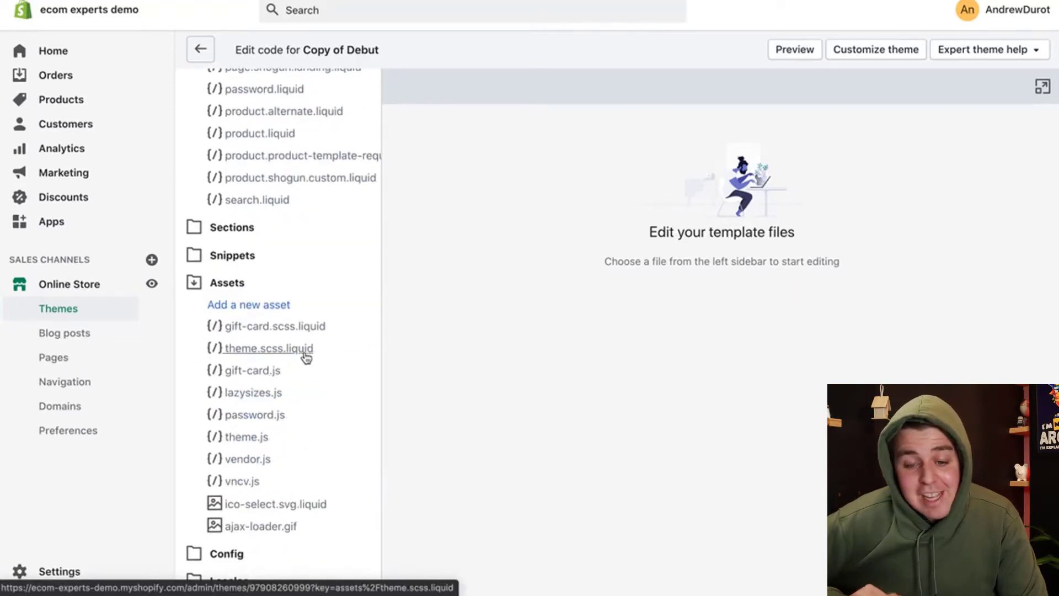
# Paste the custom featured-product CSS at the end of theme.scss.liquid and save it.
pyautogui.click(268, 349)
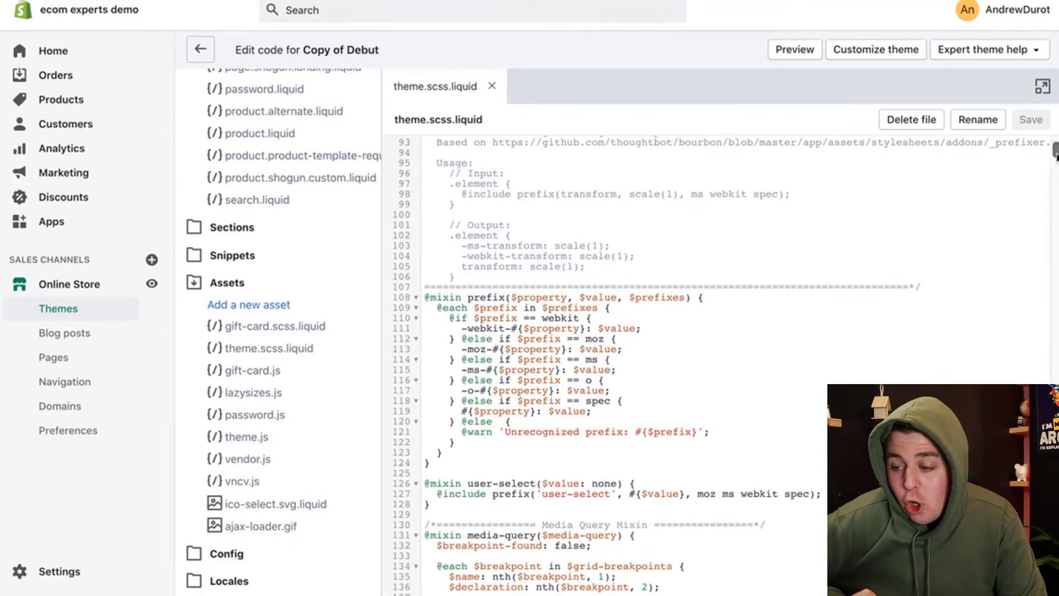
pyautogui.scroll(-3)
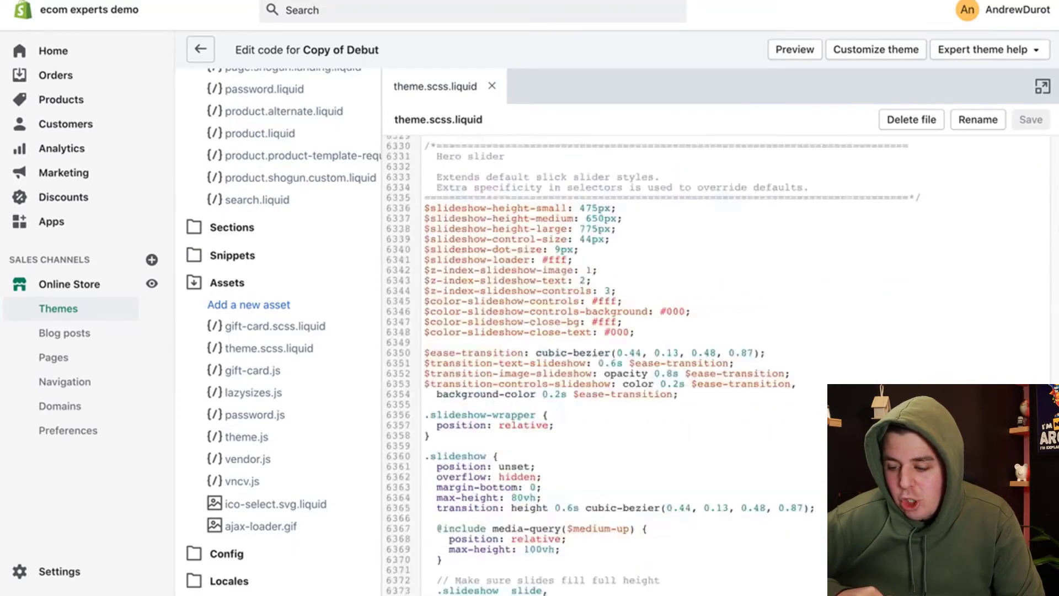
pyautogui.scroll(-3)
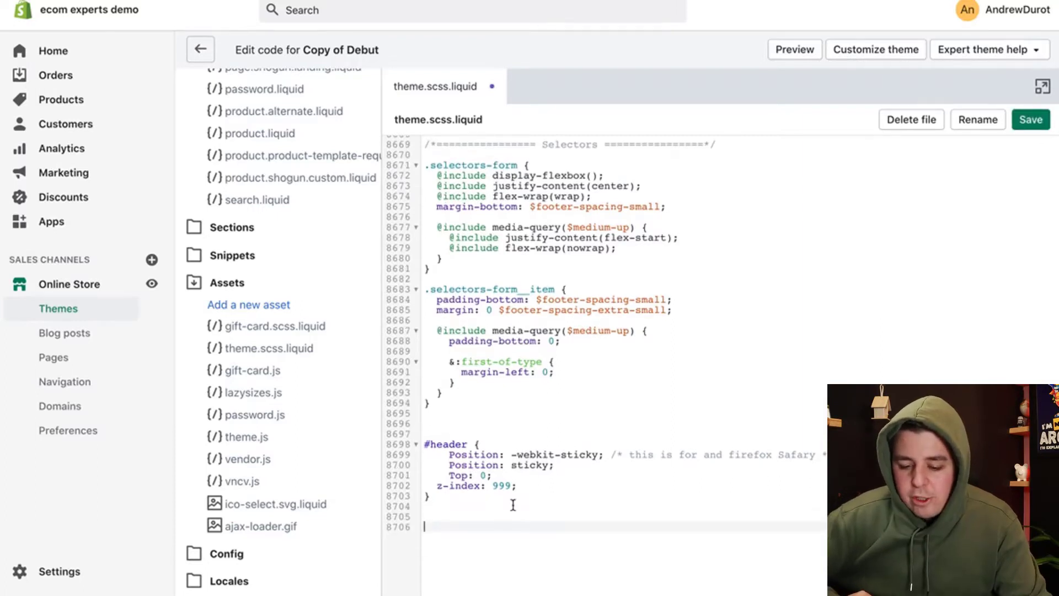
pyautogui.rightClick(512, 505)
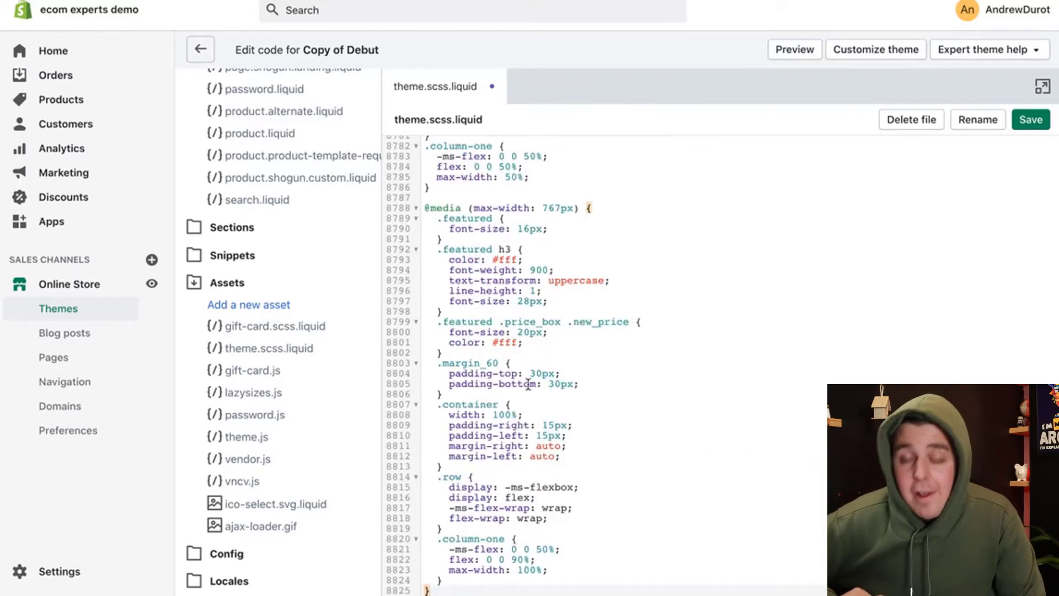
pyautogui.scroll(-3)
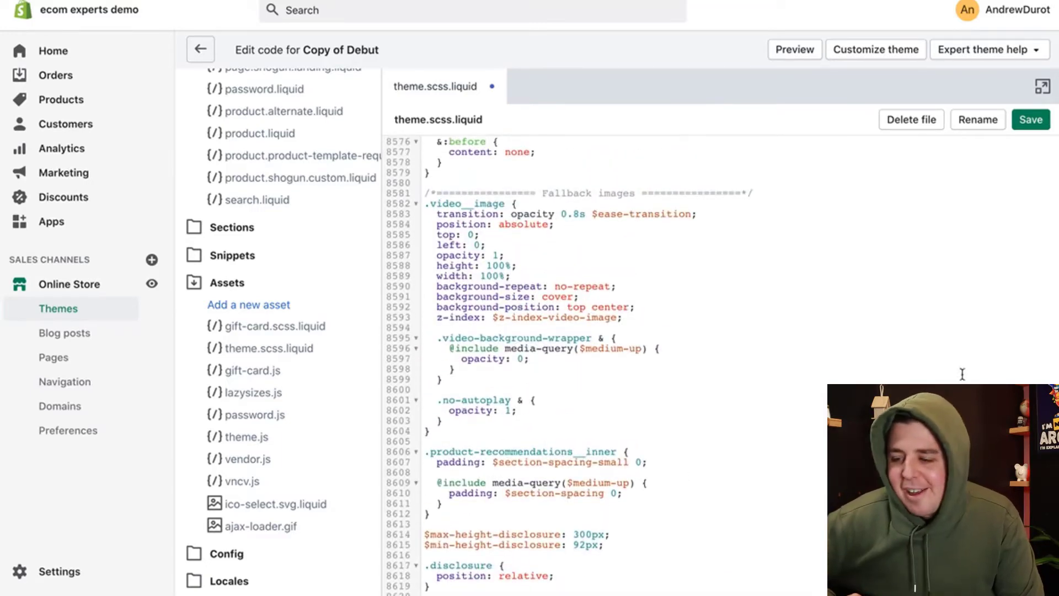
pyautogui.click(1030, 120)
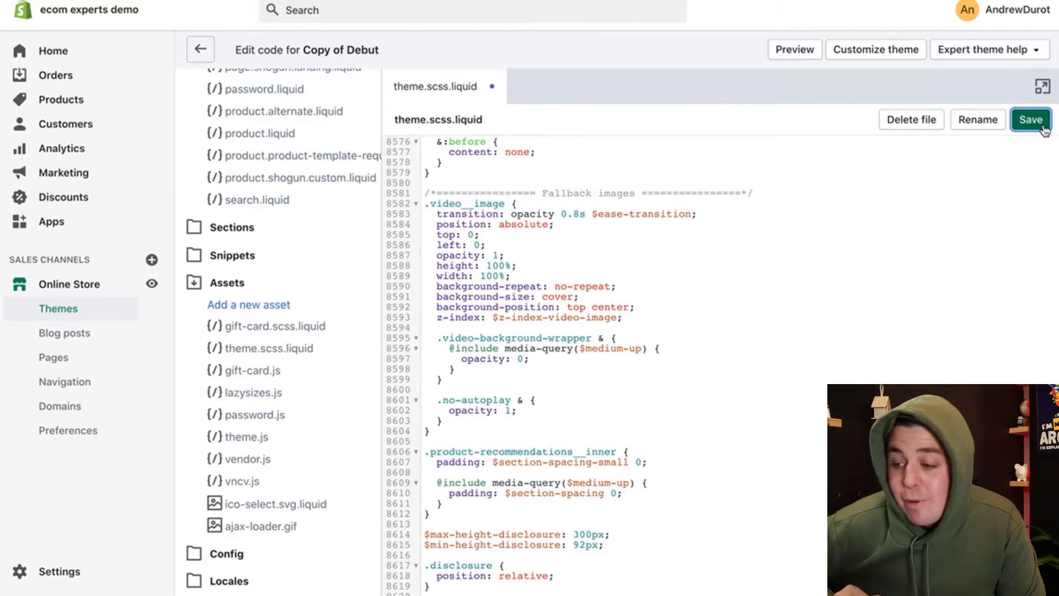
pyautogui.click(1030, 120)
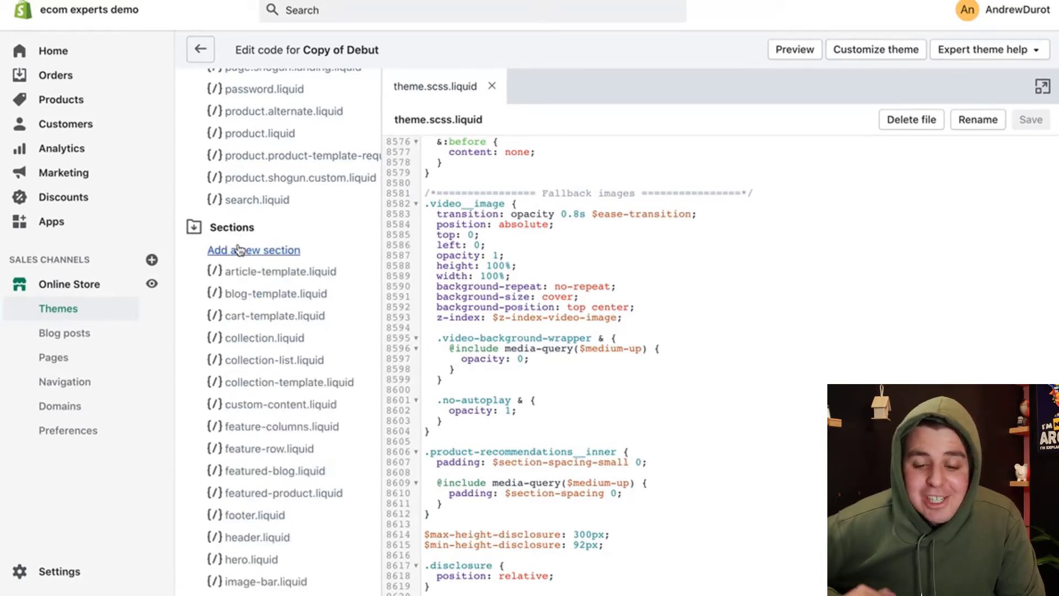
# Add a new section file named parallax-featured-product.liquid under Sections.
pyautogui.click(253, 250)
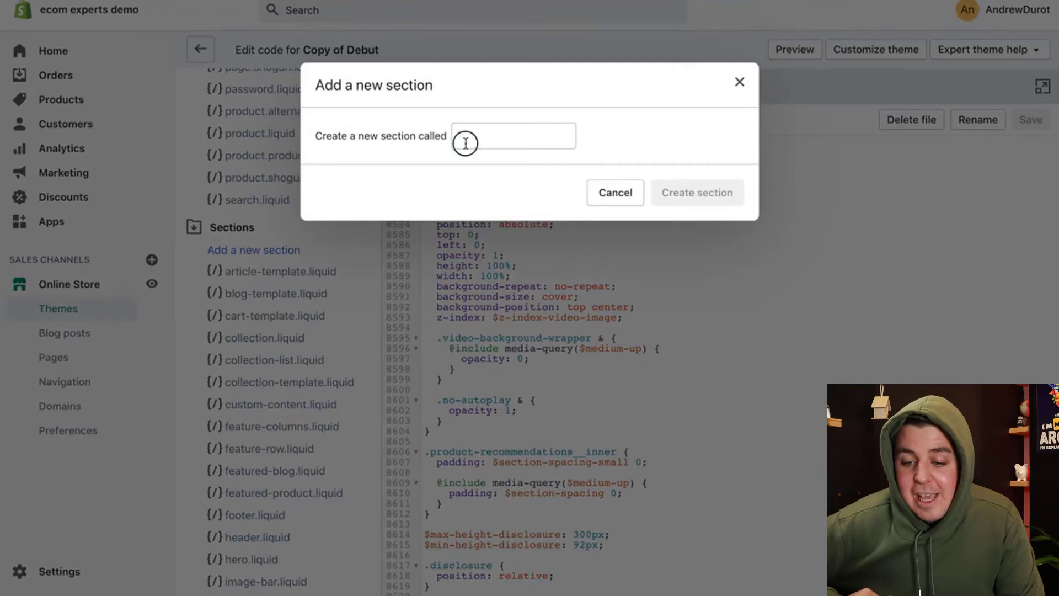
pyautogui.click(513, 135)
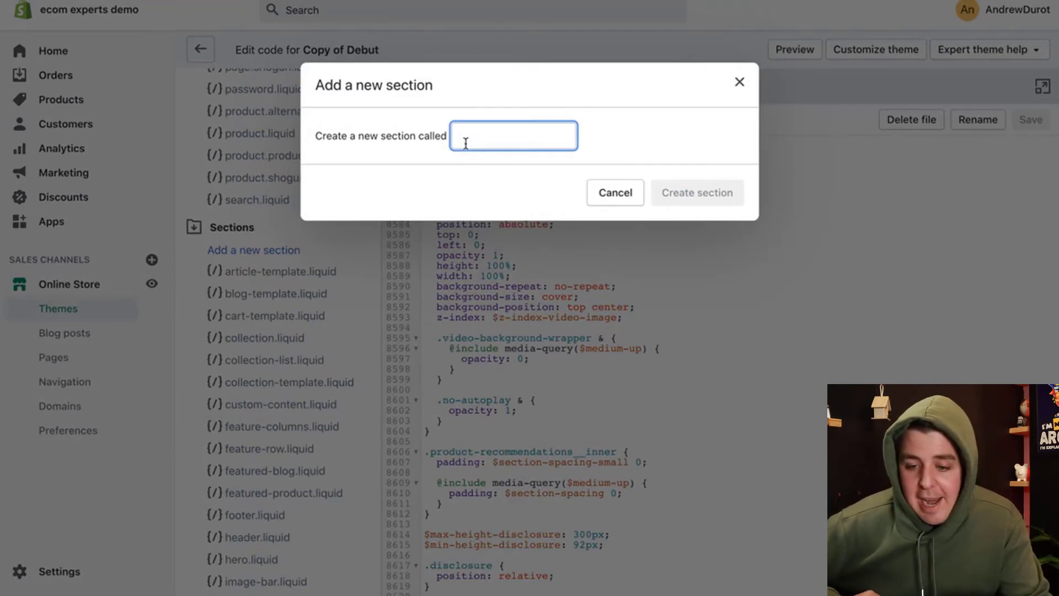
pyautogui.rightClick(513, 135)
pyautogui.write('eatured-product.liquid')
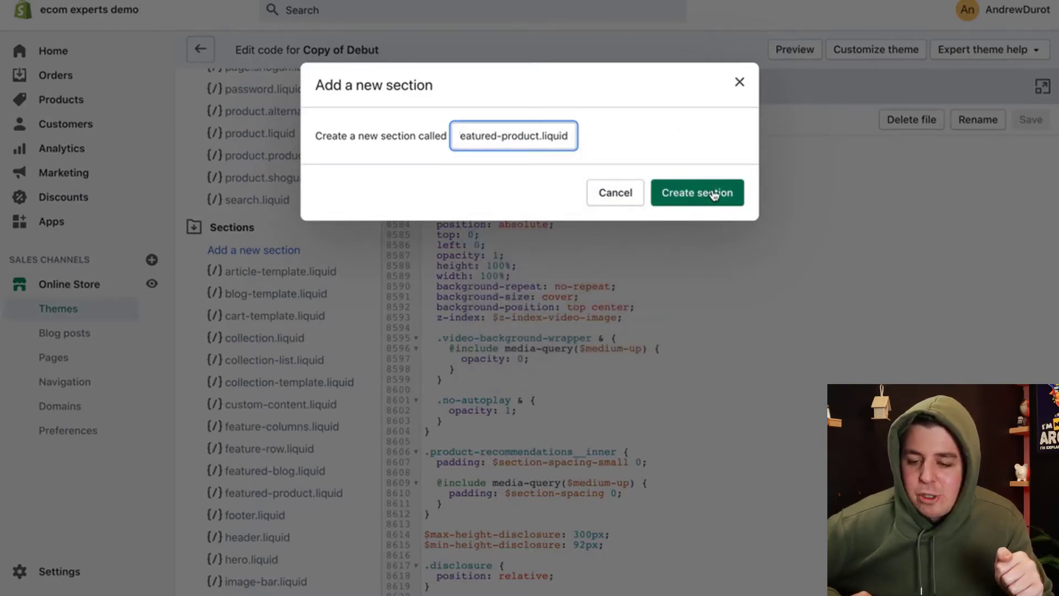
pyautogui.click(697, 192)
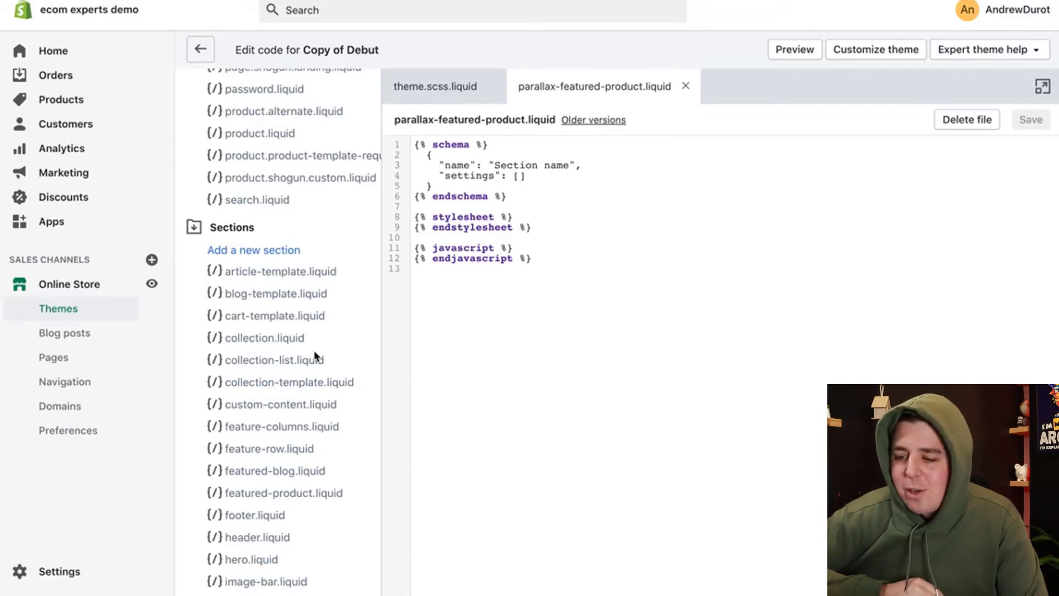
pyautogui.moveTo(459, 419)
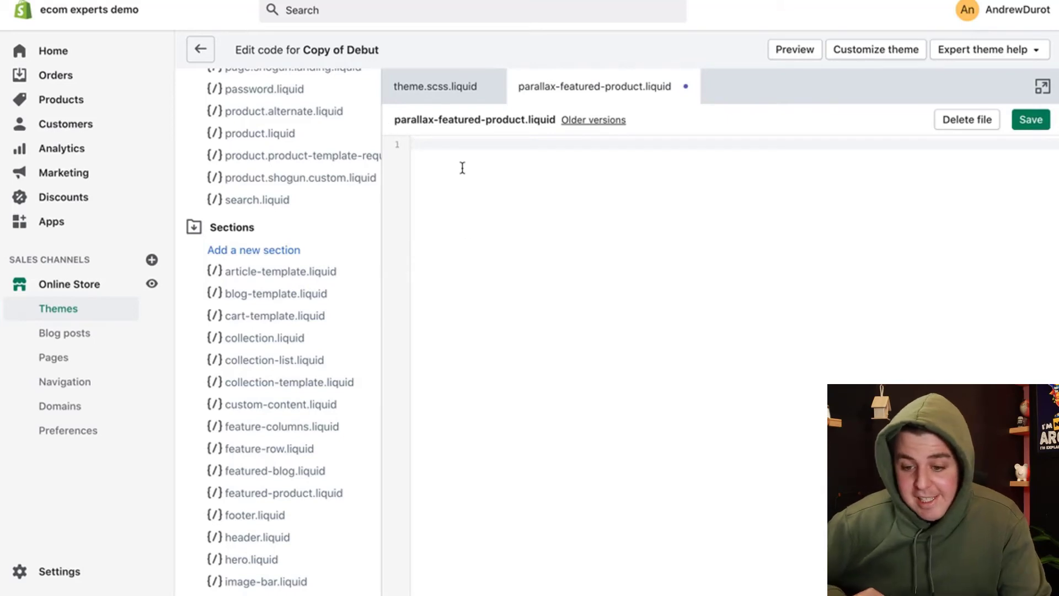
# Paste the featured-product markup and Featured Product Parallax schema into the section, then save.
pyautogui.rightClick(461, 168)
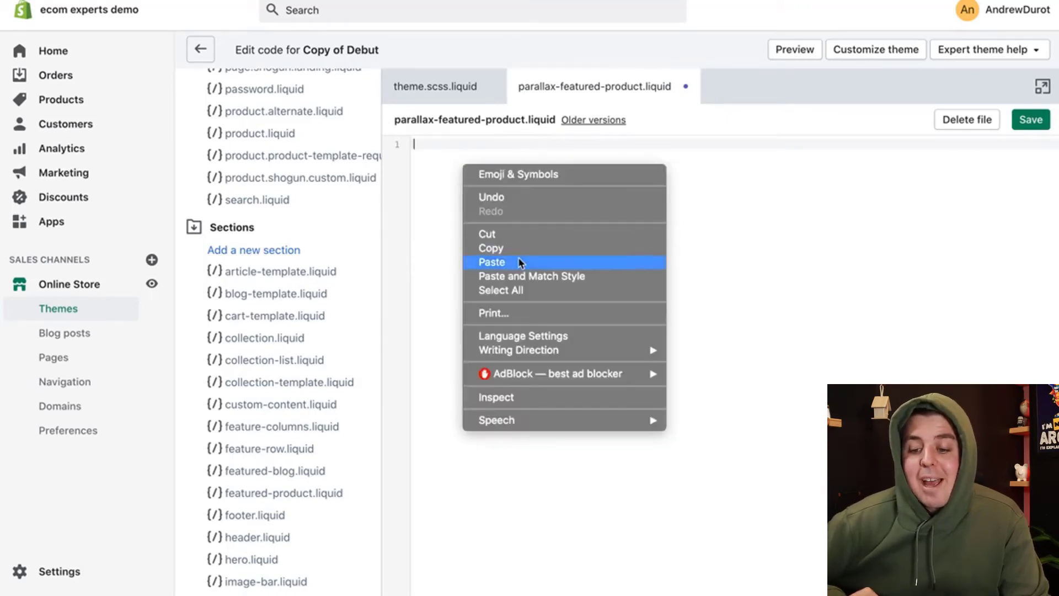
pyautogui.click(492, 262)
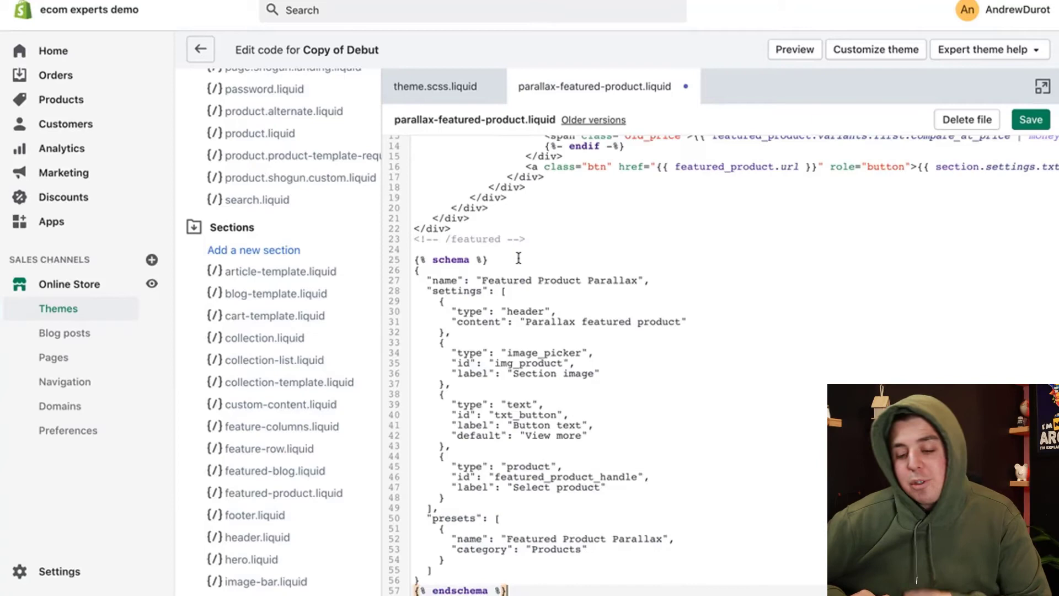
pyautogui.scroll(-3)
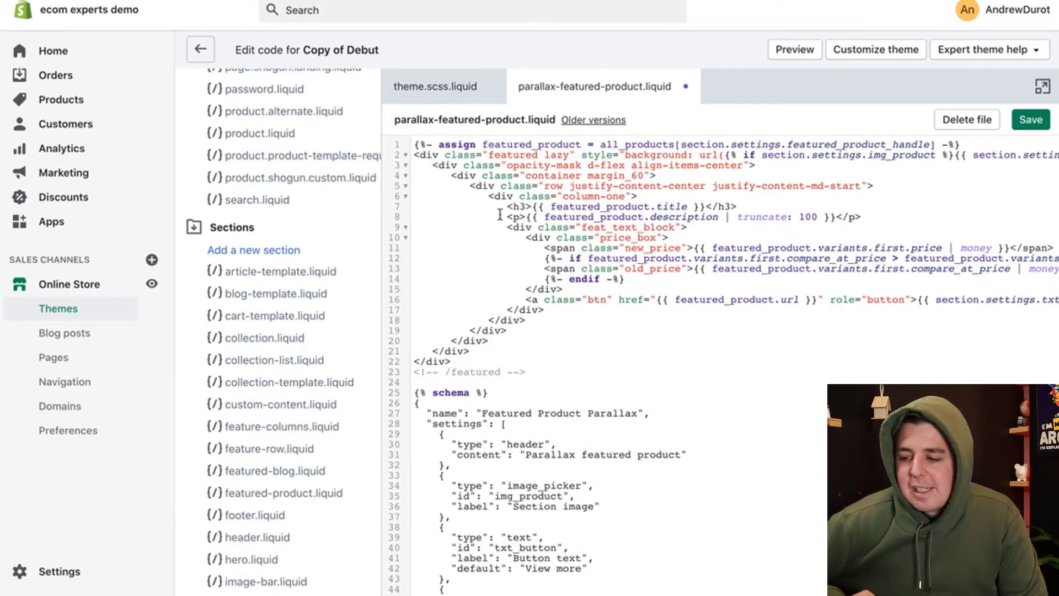
pyautogui.click(1030, 120)
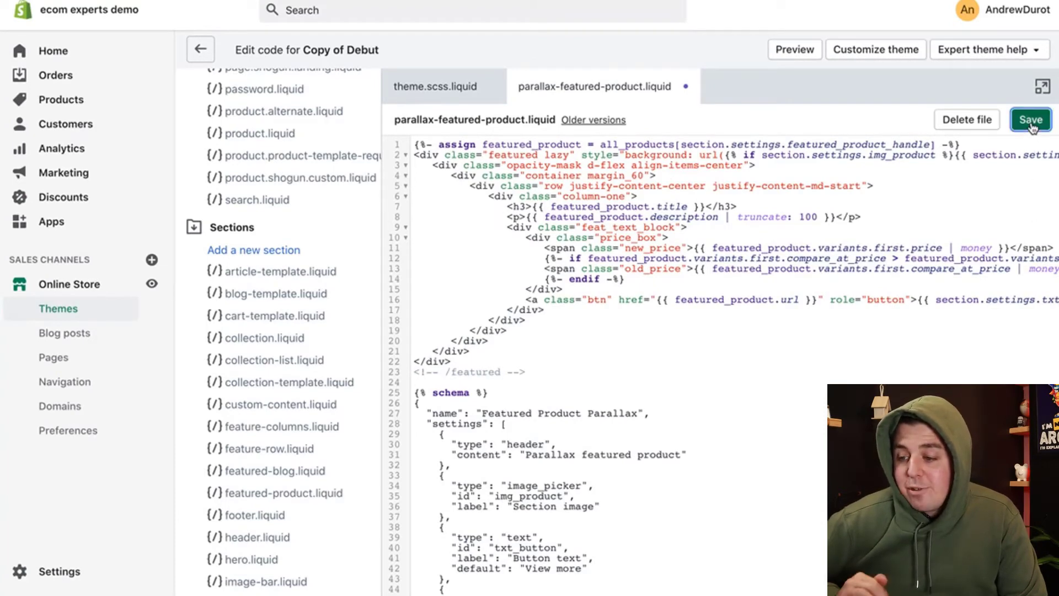
pyautogui.click(1029, 119)
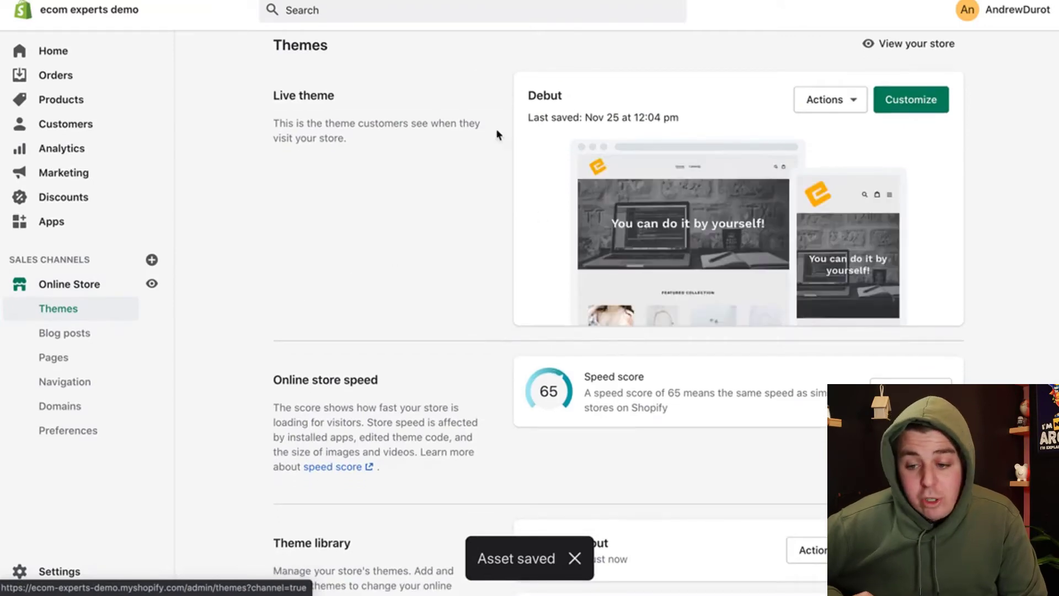
# Scroll to the theme library and launch Customize on Copy of Debut.
pyautogui.scroll(-3)
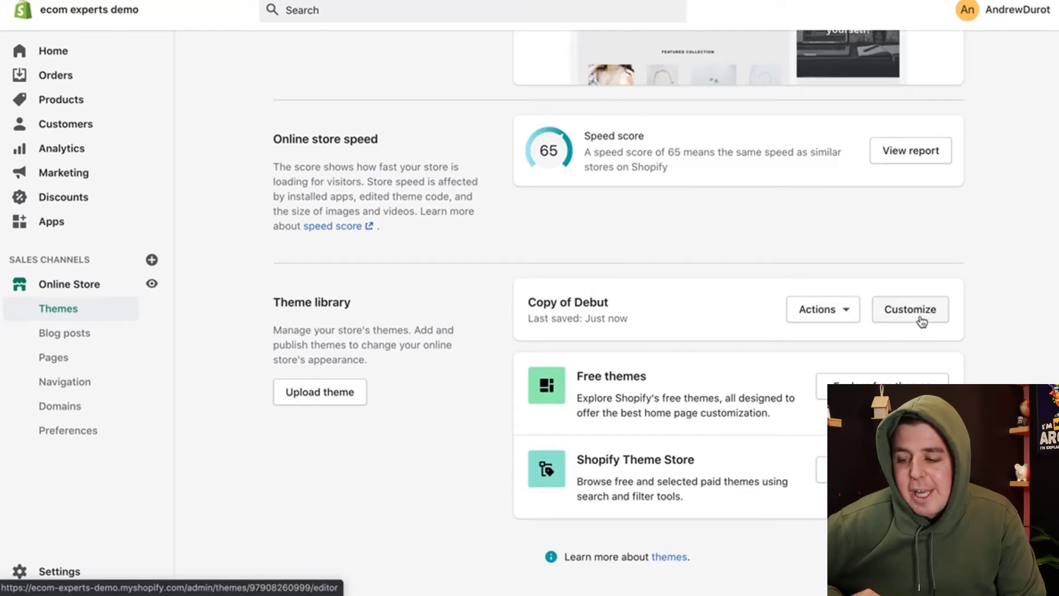
pyautogui.click(910, 309)
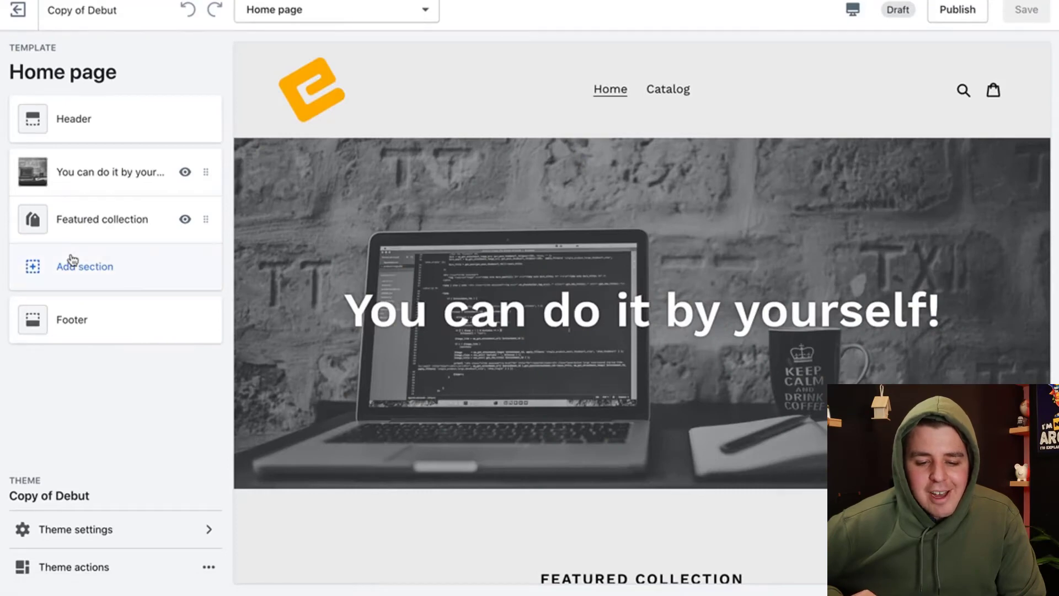
# Add a Featured Product Parallax section to the home page and open its image picker.
pyautogui.click(83, 266)
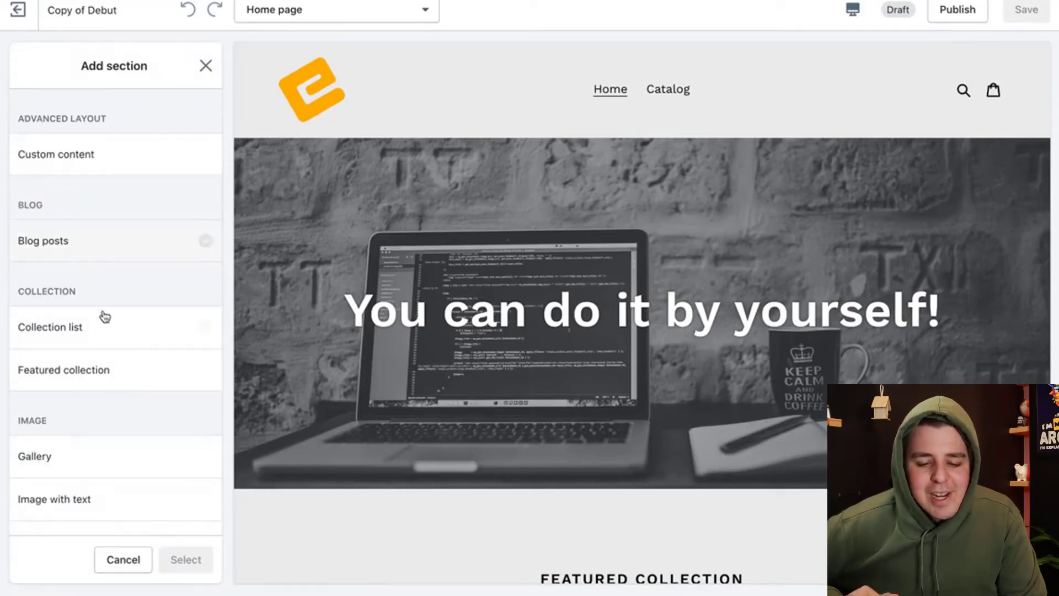
pyautogui.scroll(-3)
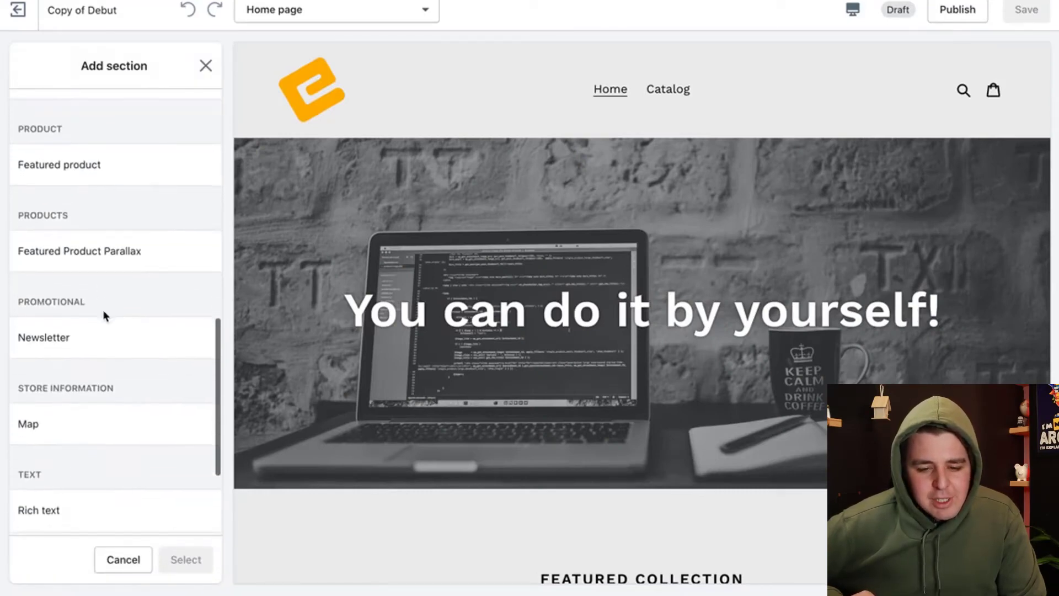
pyautogui.click(79, 216)
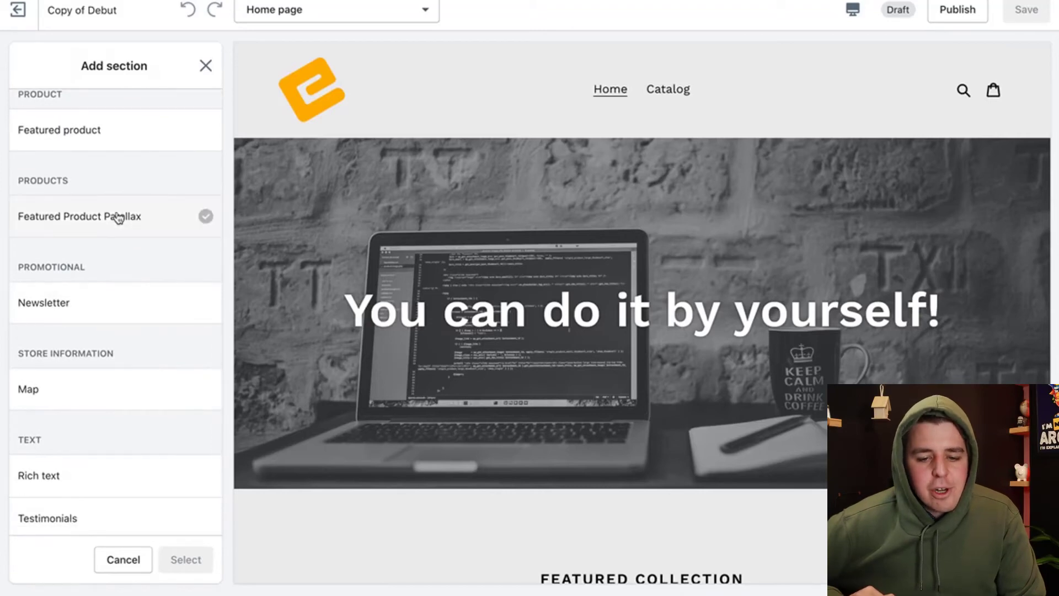
pyautogui.click(79, 217)
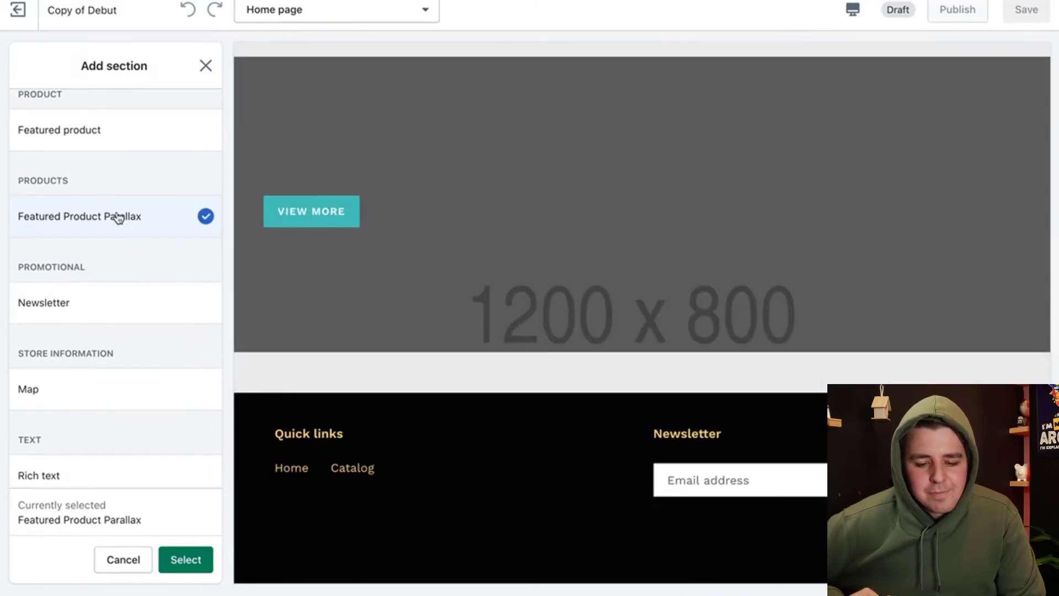
pyautogui.click(186, 559)
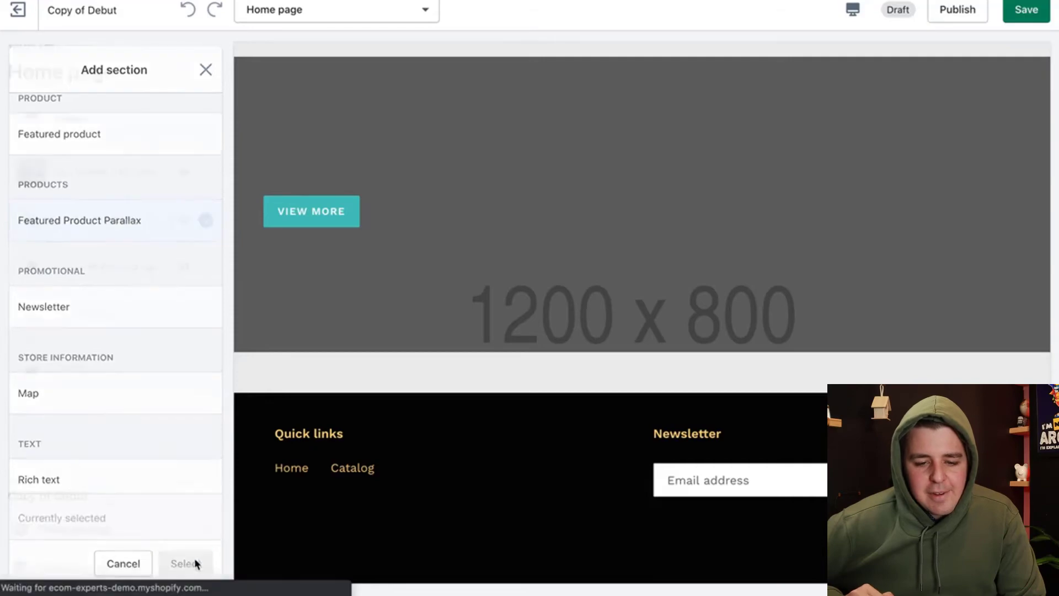
pyautogui.click(186, 563)
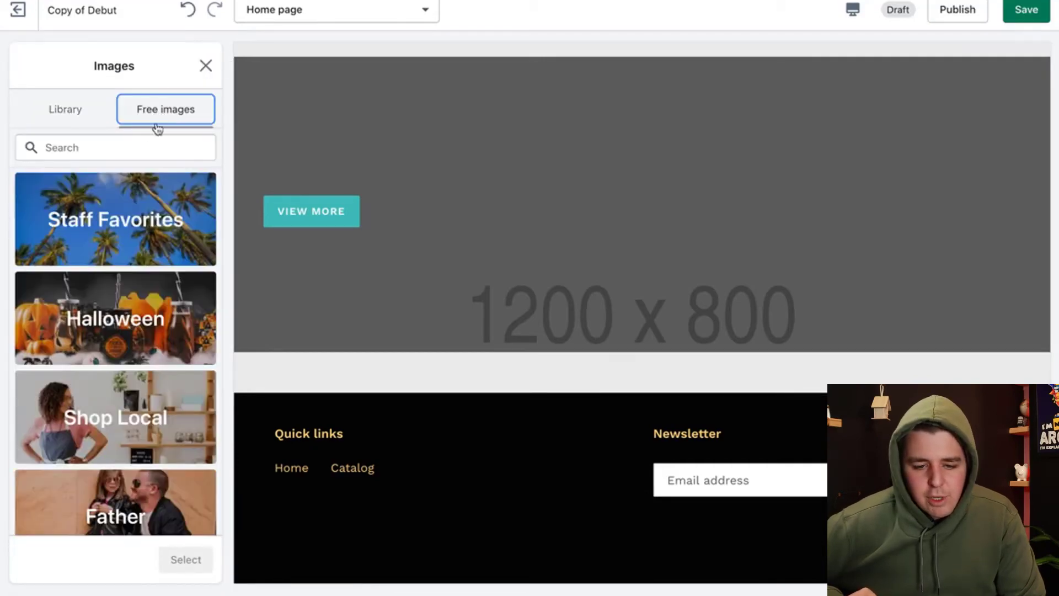
# Set the section image to the lone tree, button text to 'text', product to 7 Shakra Bracelet.
pyautogui.click(115, 218)
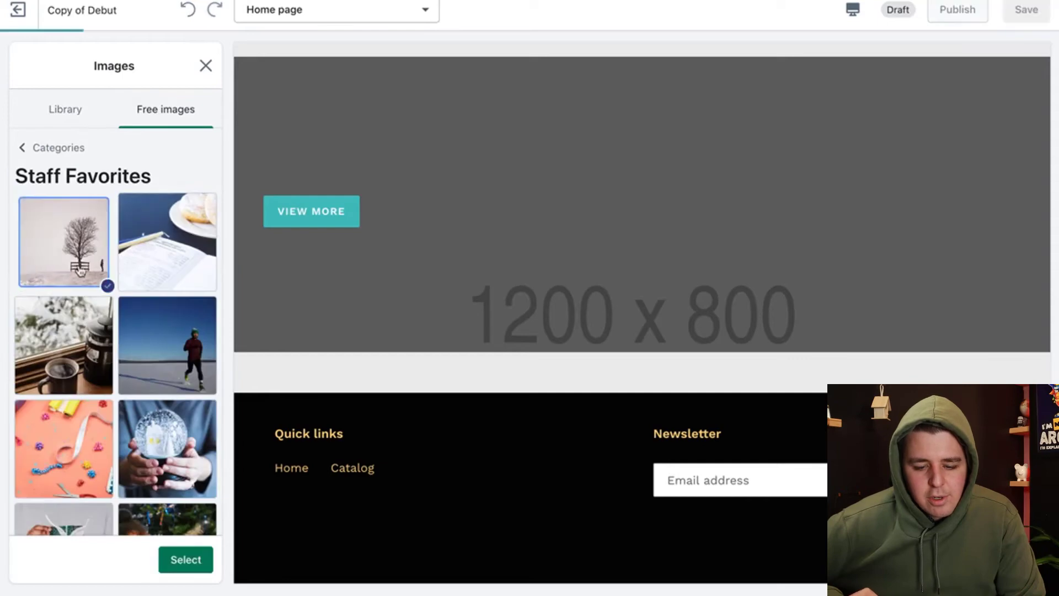
pyautogui.click(185, 560)
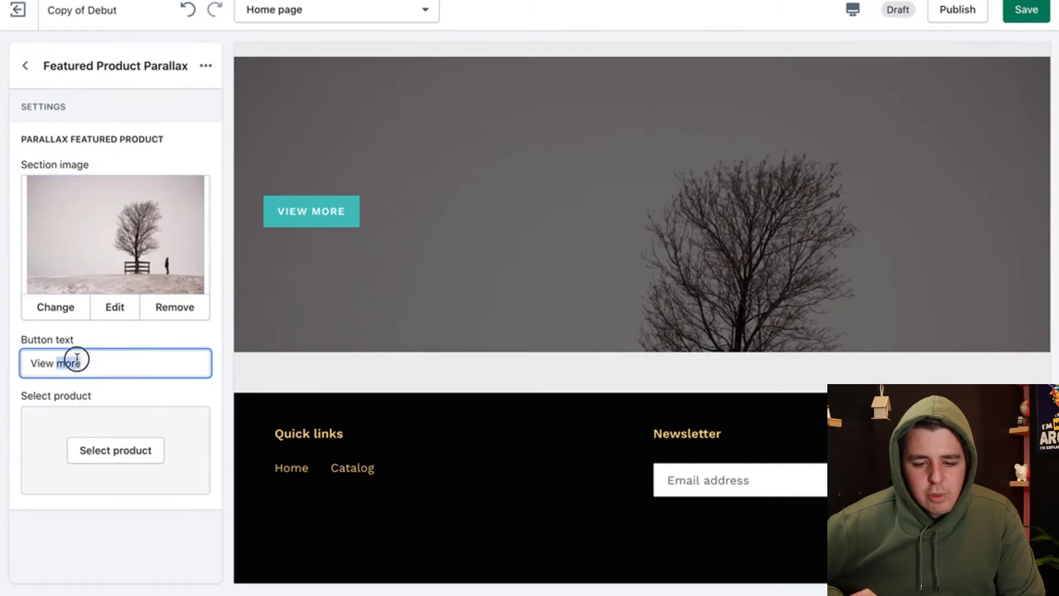
pyautogui.write('te')
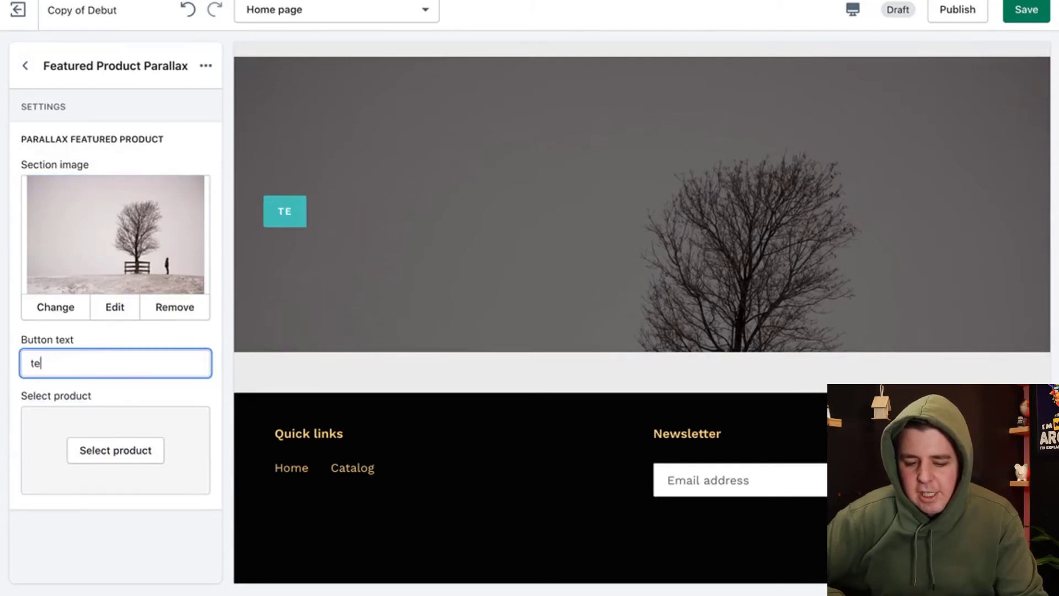
pyautogui.click(115, 450)
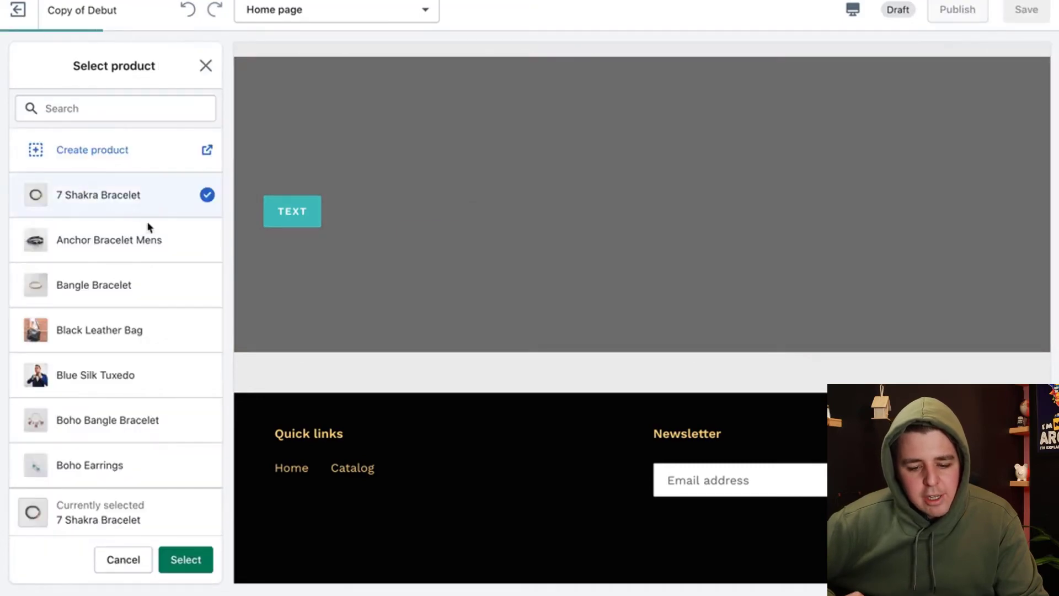
pyautogui.click(185, 560)
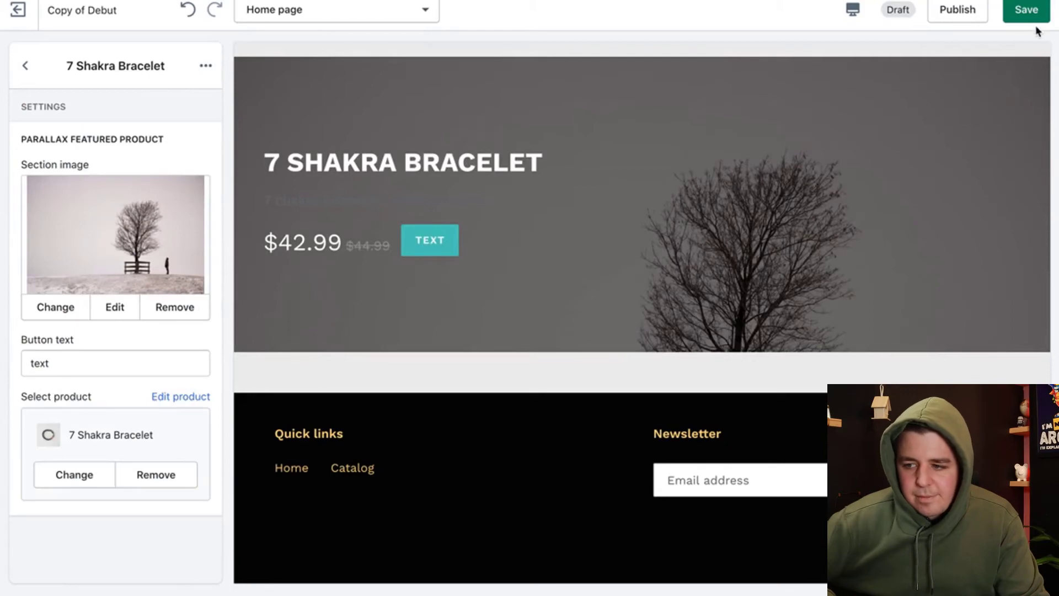
# Publish Copy of Debut as the live theme through Actions > Publish and confirm.
pyautogui.scroll(3)
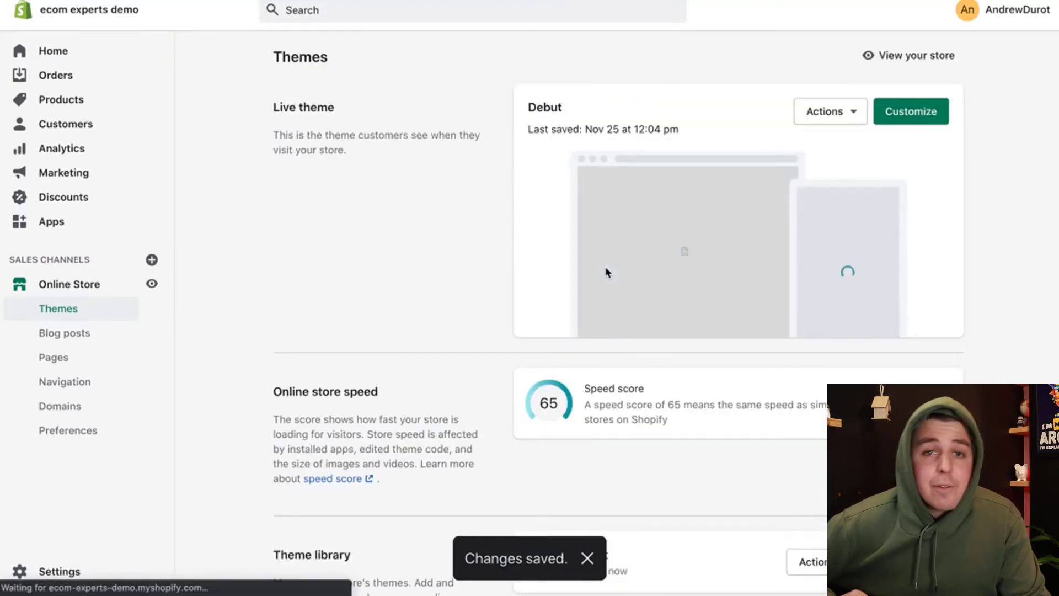
pyautogui.scroll(-3)
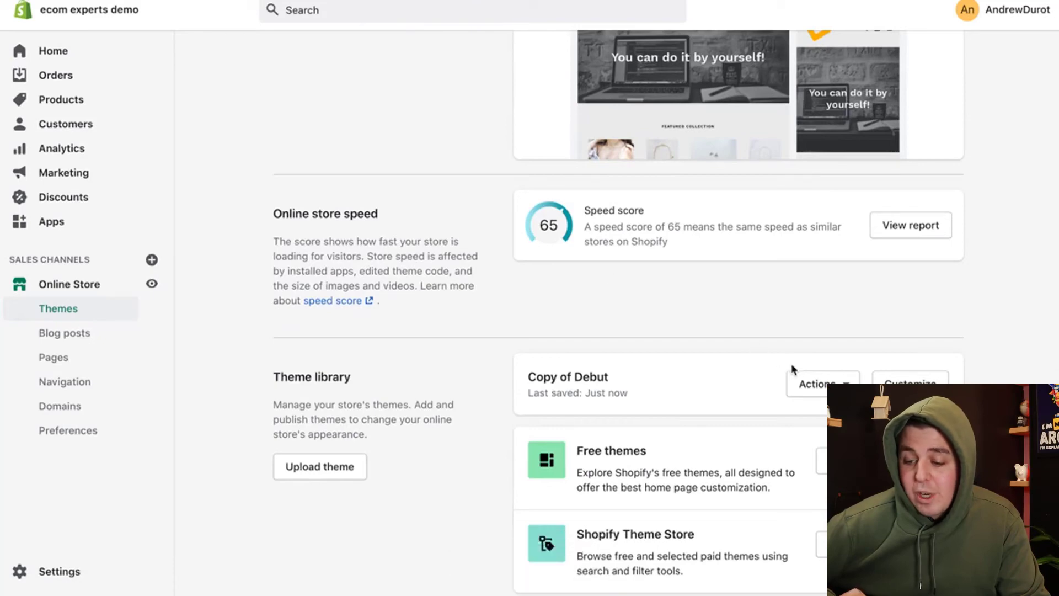
pyautogui.click(819, 384)
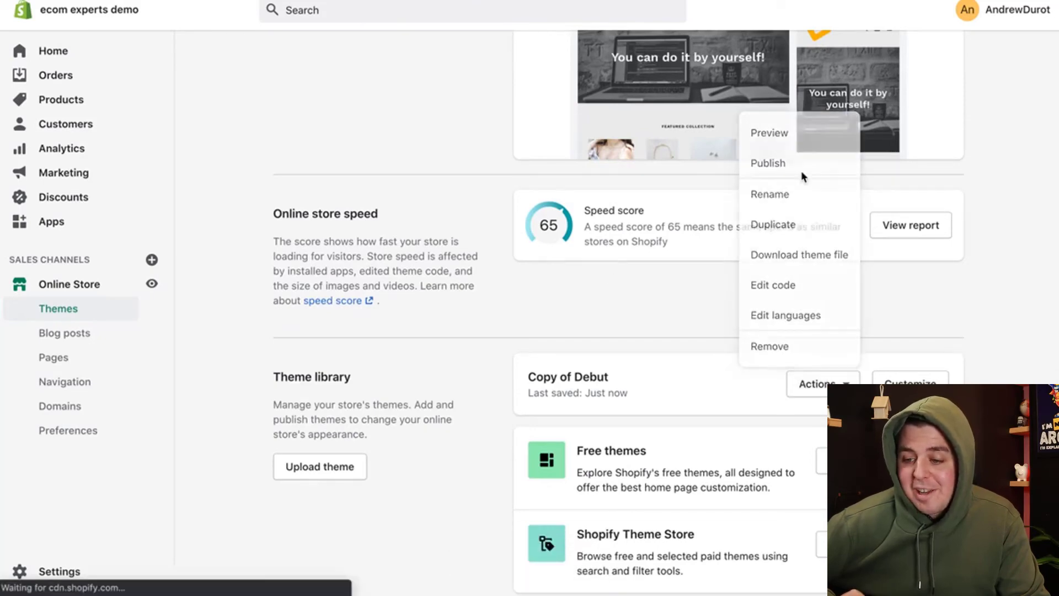
pyautogui.click(768, 162)
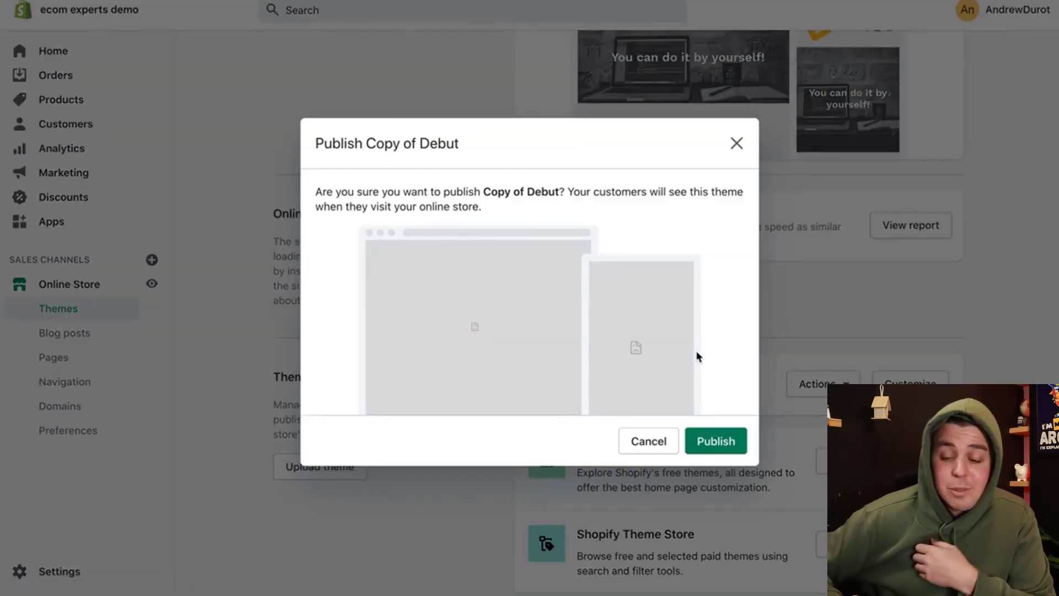
pyautogui.click(715, 441)
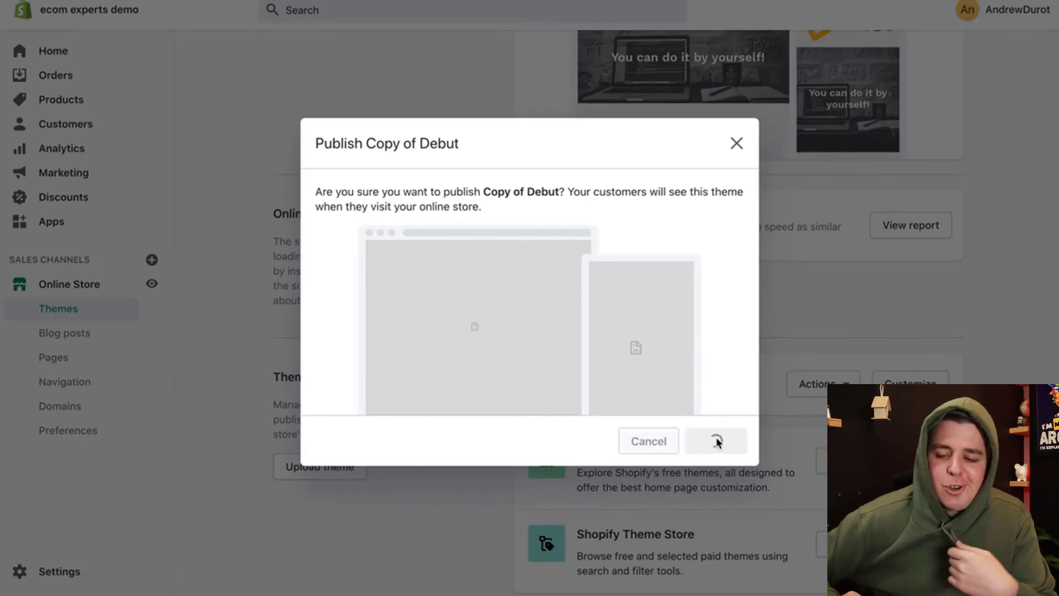
pyautogui.click(715, 440)
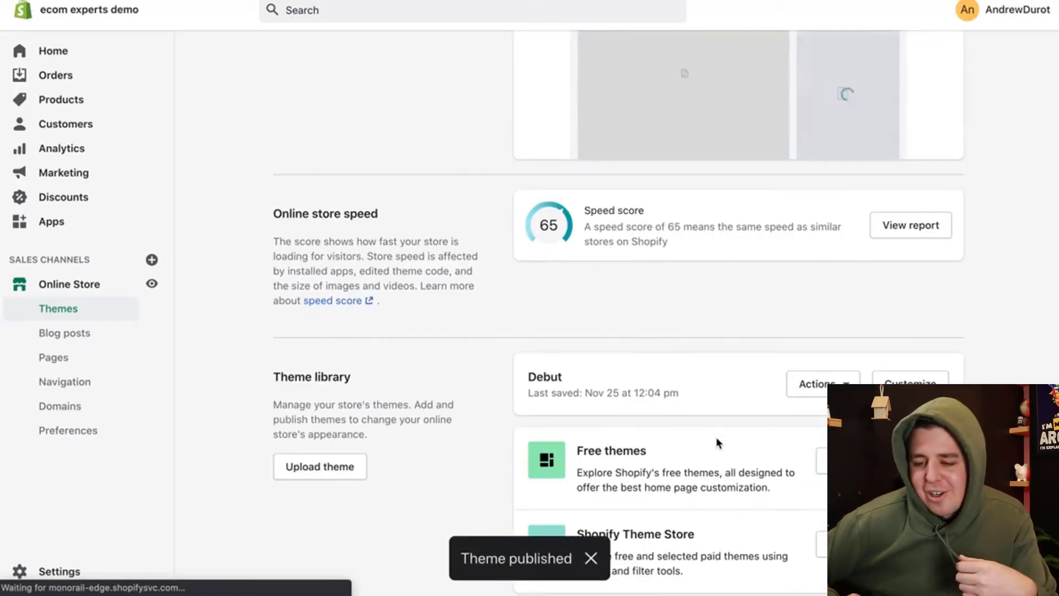
# Scroll the live homepage to the 7 Shakra Bracelet parallax section over the tree image.
pyautogui.scroll(3)
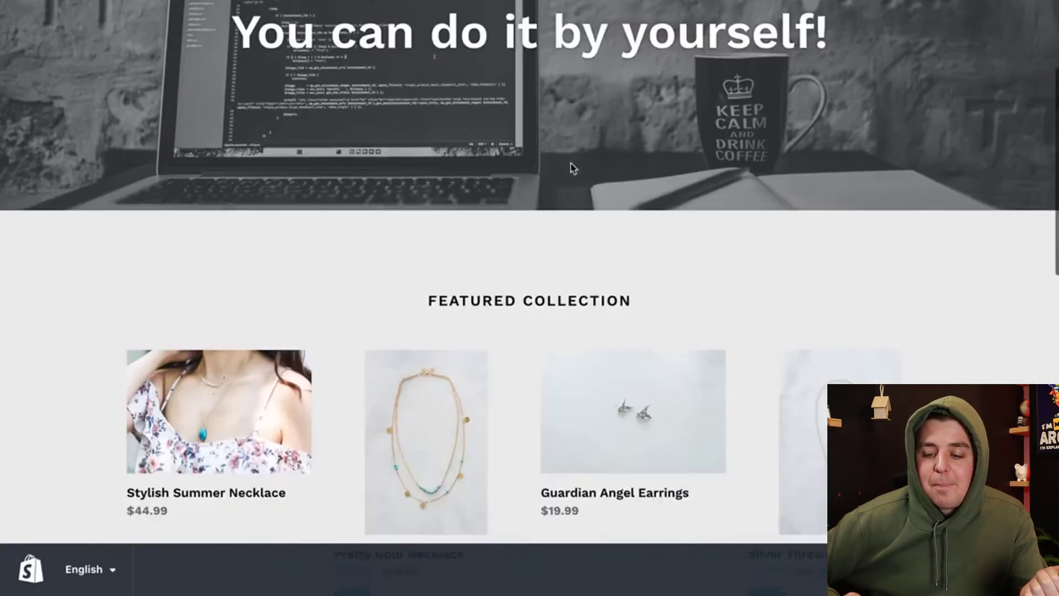
pyautogui.scroll(-3)
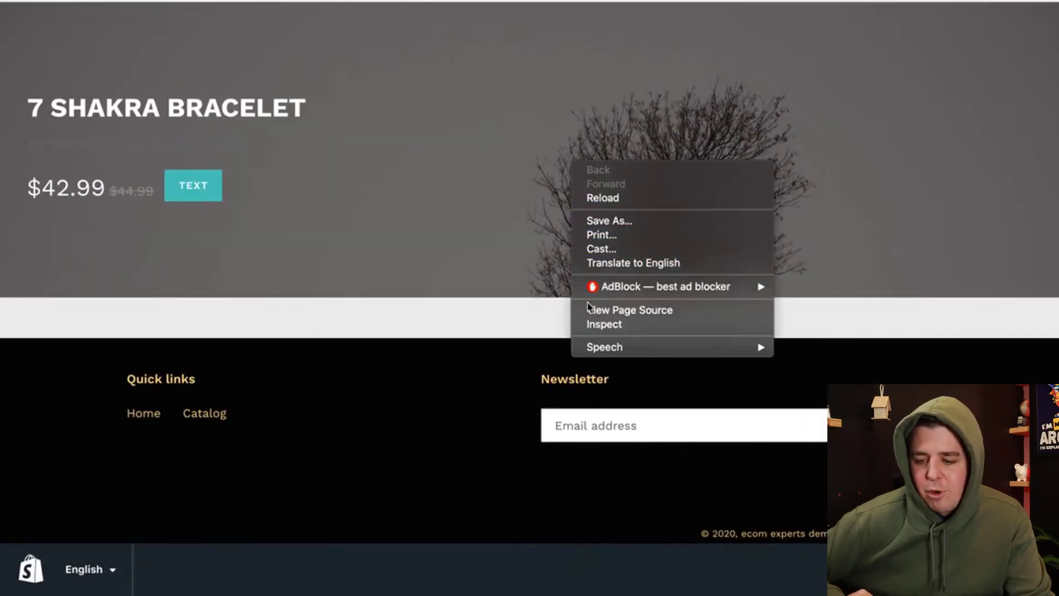
# Open Chrome developer tools and preview the storefront on an iPhone-sized screen.
pyautogui.click(595, 331)
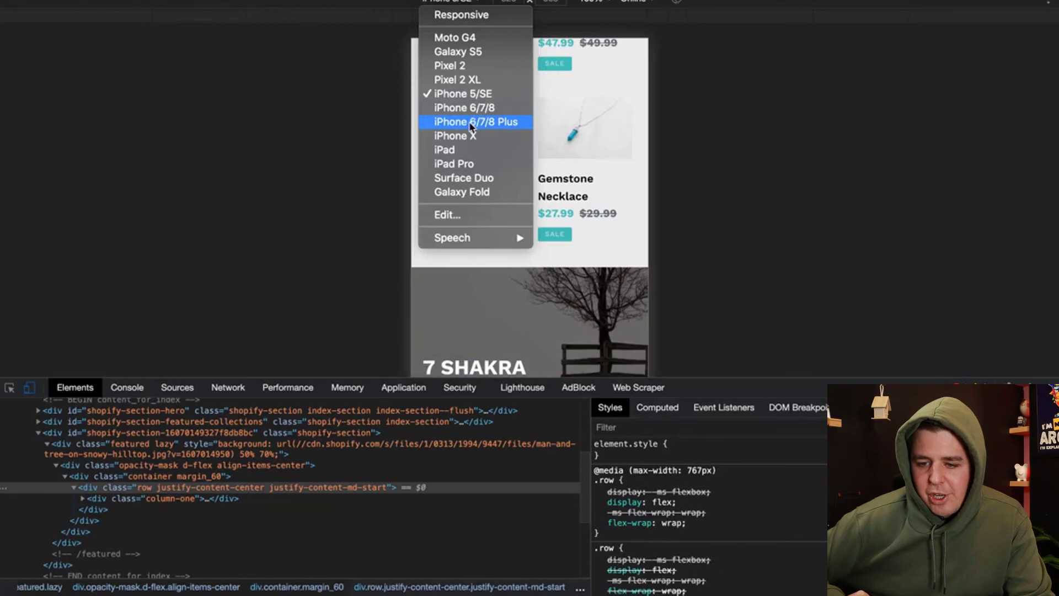
pyautogui.click(476, 121)
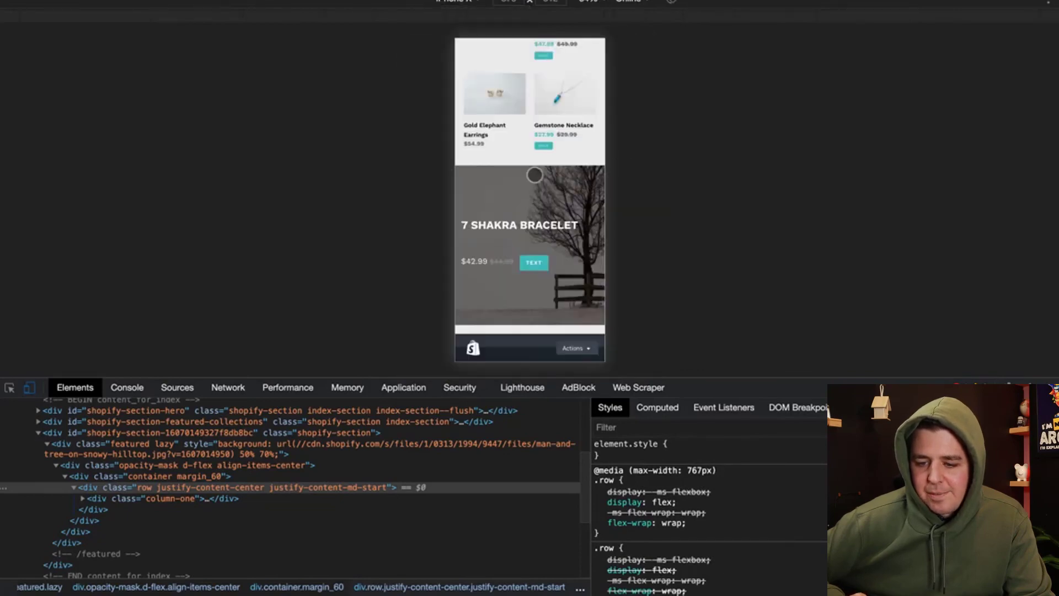